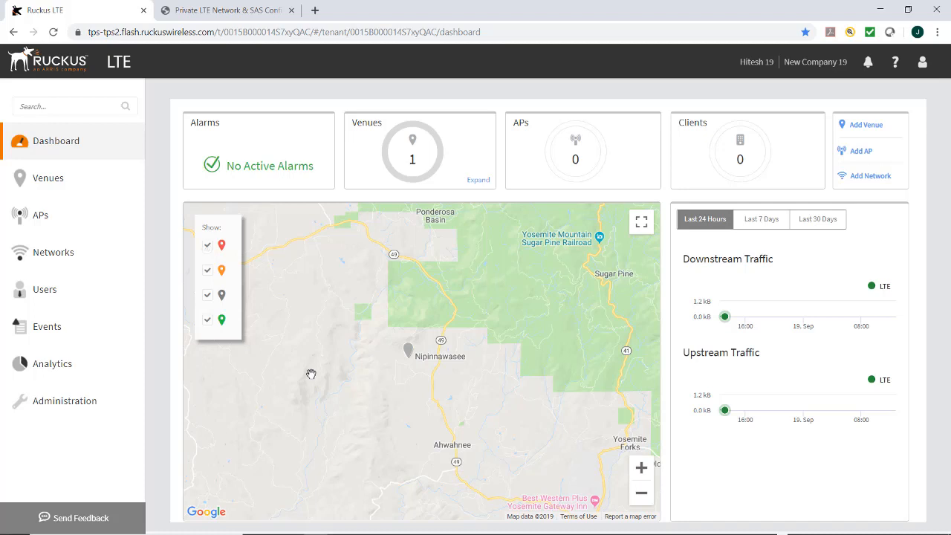
{"action": "mouse_move", "coordinate": [352, 378]}
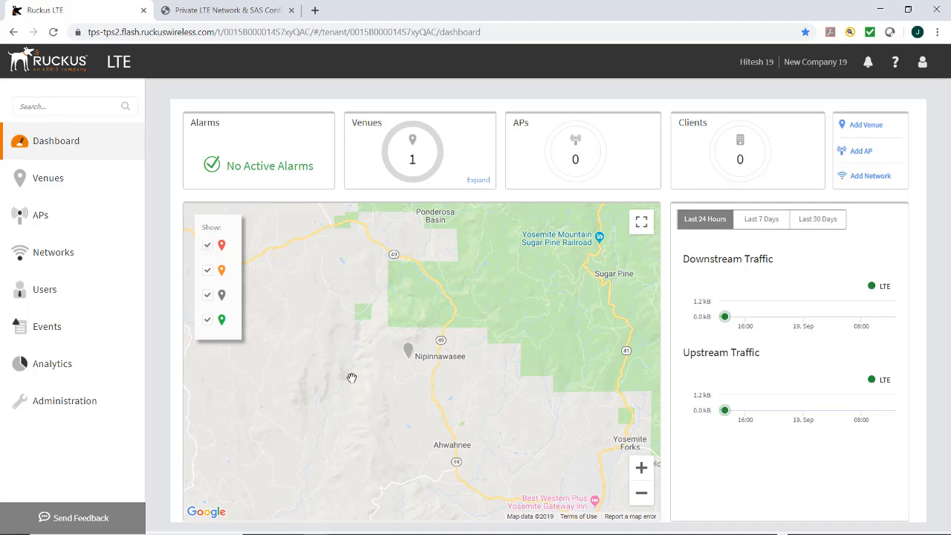
{"action": "mouse_move", "coordinate": [67, 442]}
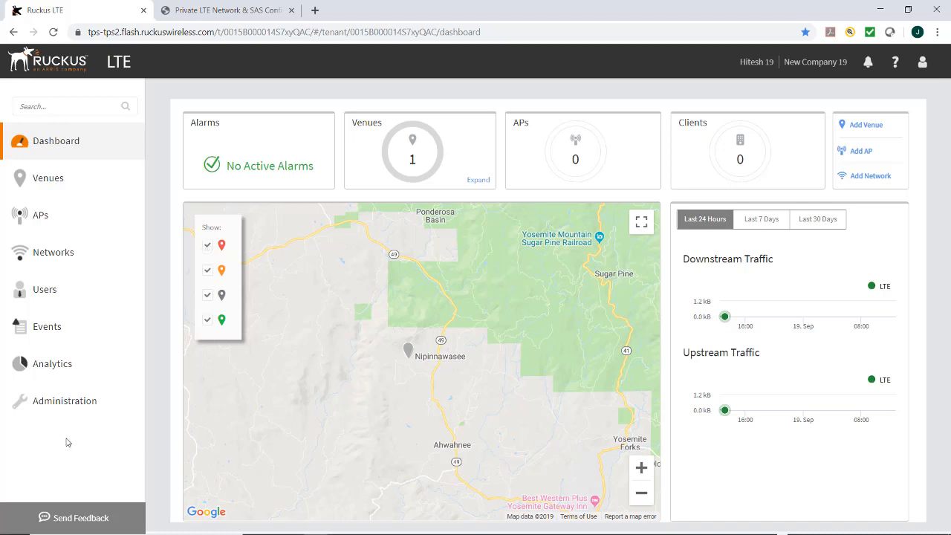
Go to Administration and show the SAS Account tab.
{"action": "left_click", "coordinate": [65, 400]}
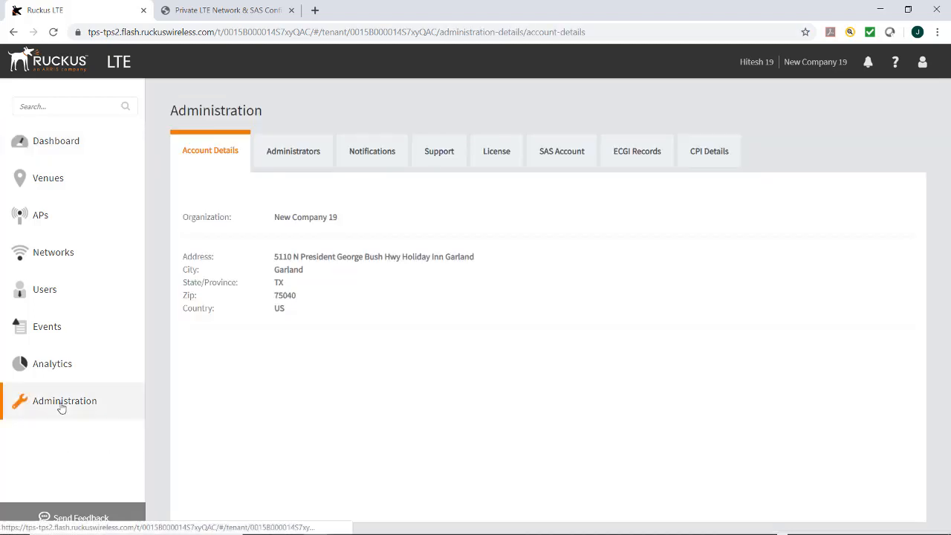
{"action": "mouse_move", "coordinate": [561, 151]}
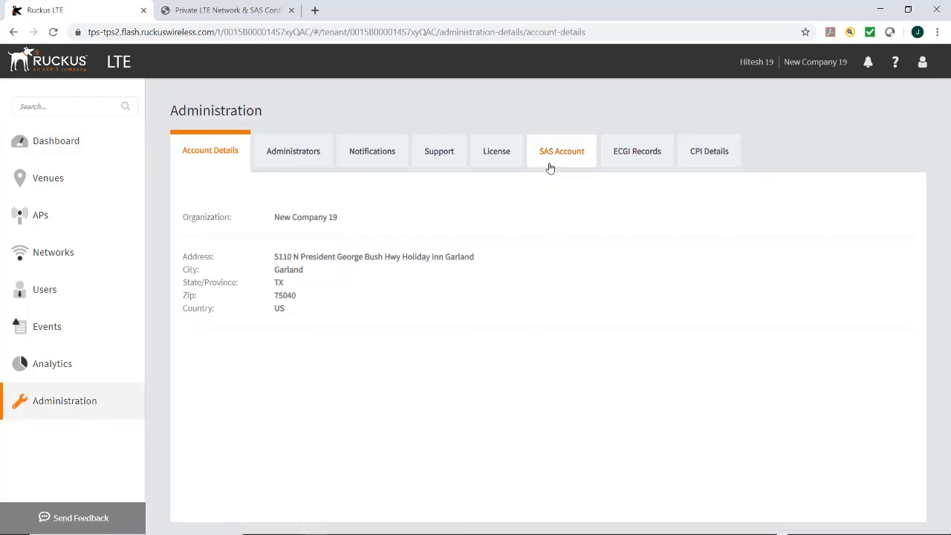
{"action": "left_click", "coordinate": [561, 151]}
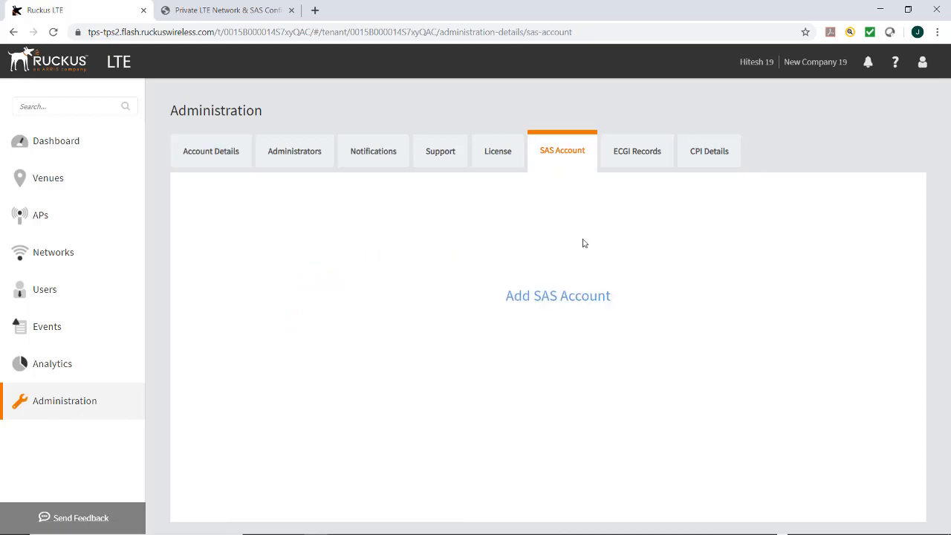
{"action": "mouse_move", "coordinate": [558, 307]}
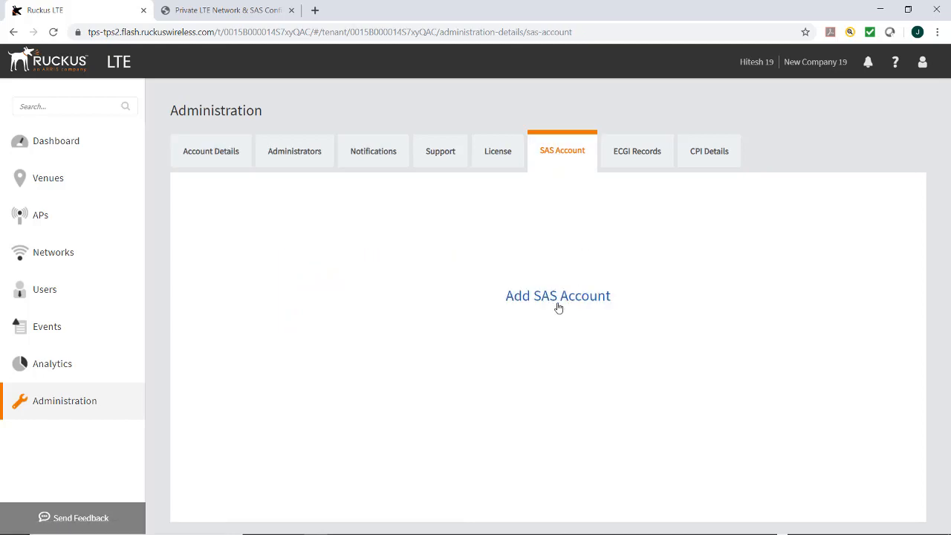
Open the Add SAS Account form.
{"action": "left_click", "coordinate": [557, 296]}
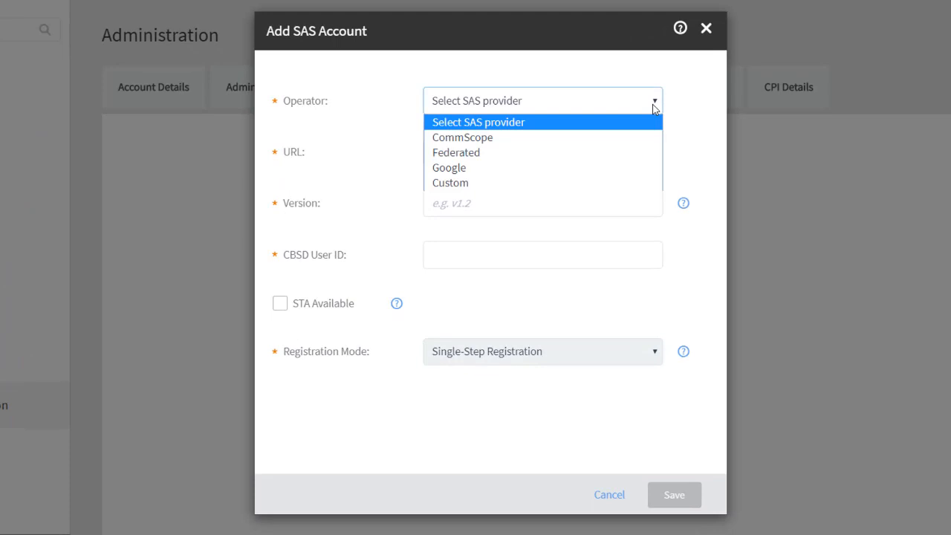
{"action": "mouse_move", "coordinate": [579, 152]}
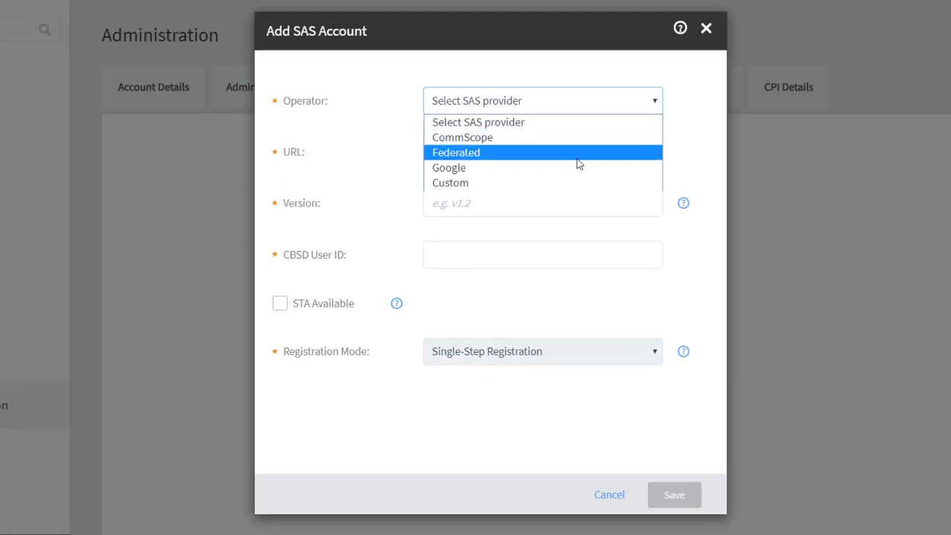
{"action": "mouse_move", "coordinate": [558, 182]}
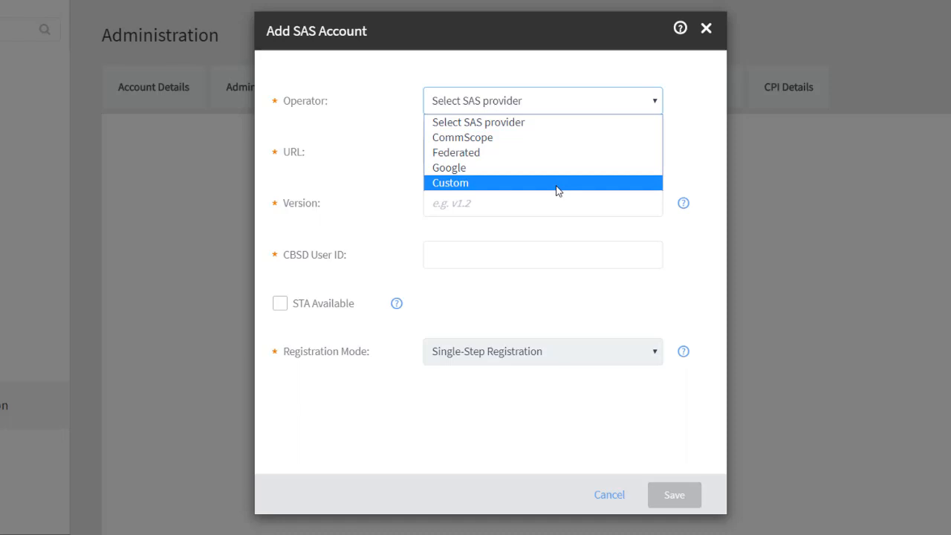
{"action": "mouse_move", "coordinate": [527, 138]}
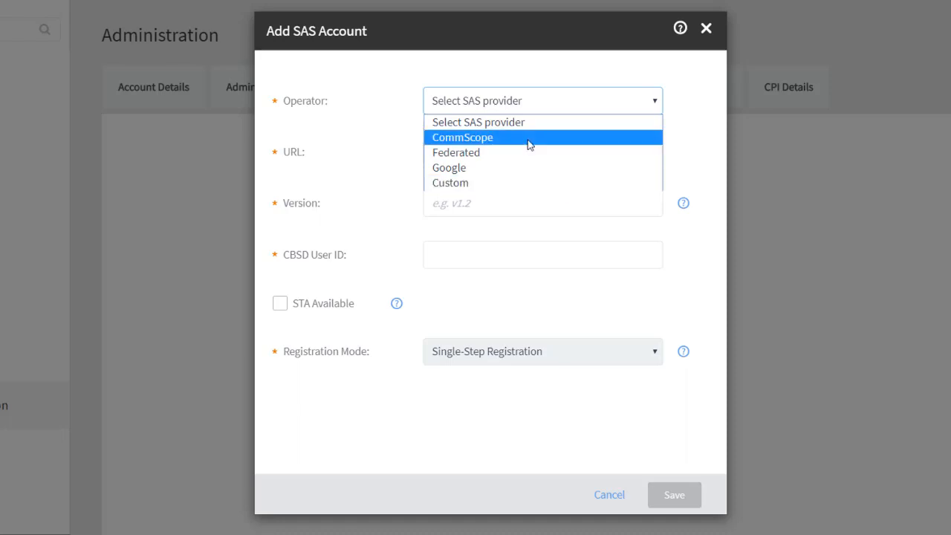
{"action": "mouse_move", "coordinate": [508, 167]}
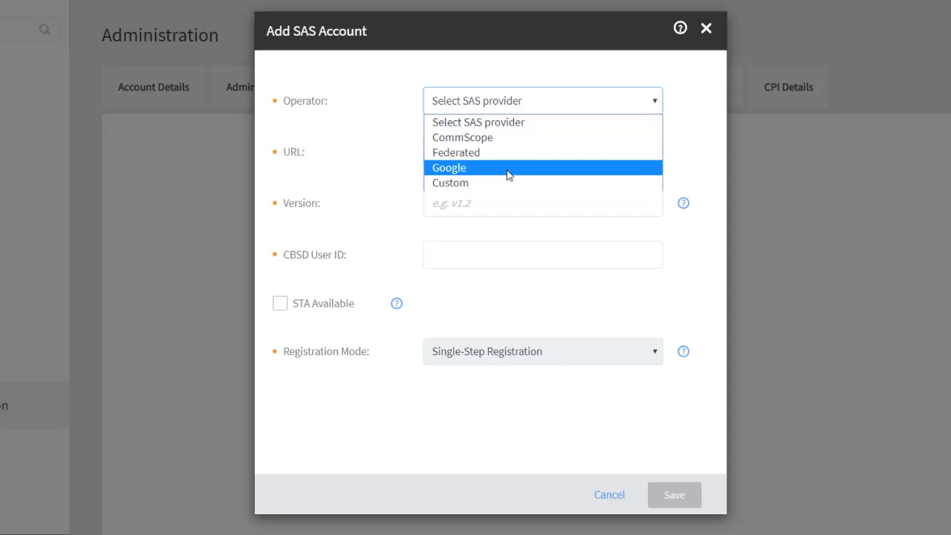
{"action": "mouse_move", "coordinate": [501, 183]}
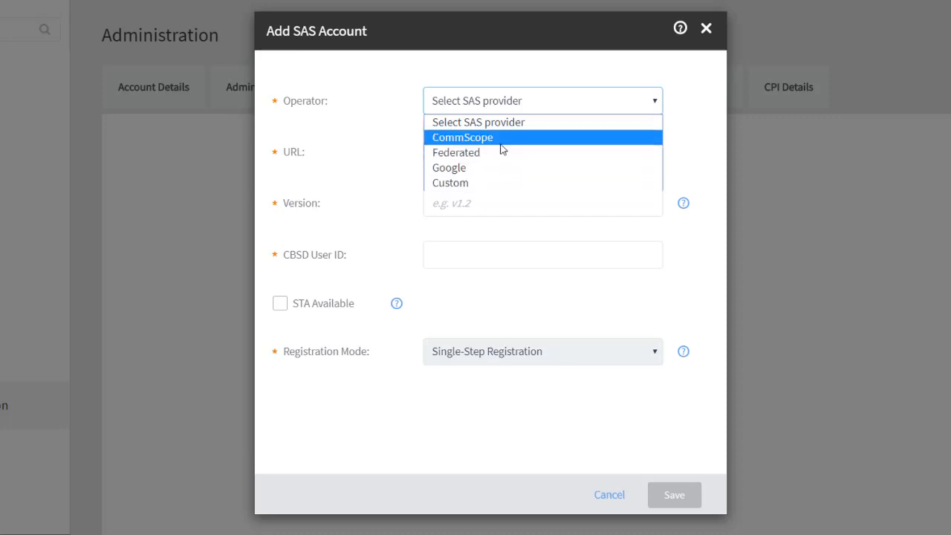
Choose Google as the operator, auto-filling its URL and version v1.2.
{"action": "left_click", "coordinate": [448, 167]}
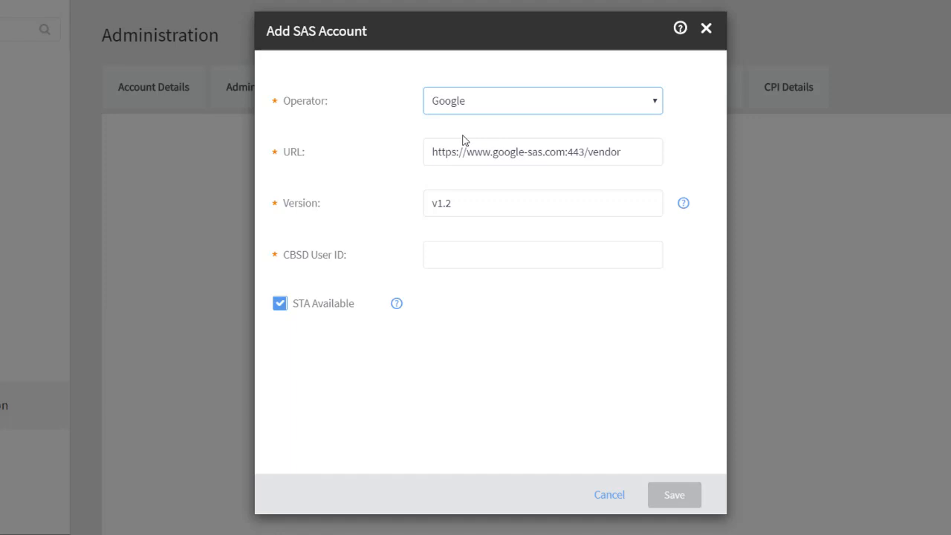
{"action": "mouse_move", "coordinate": [473, 282]}
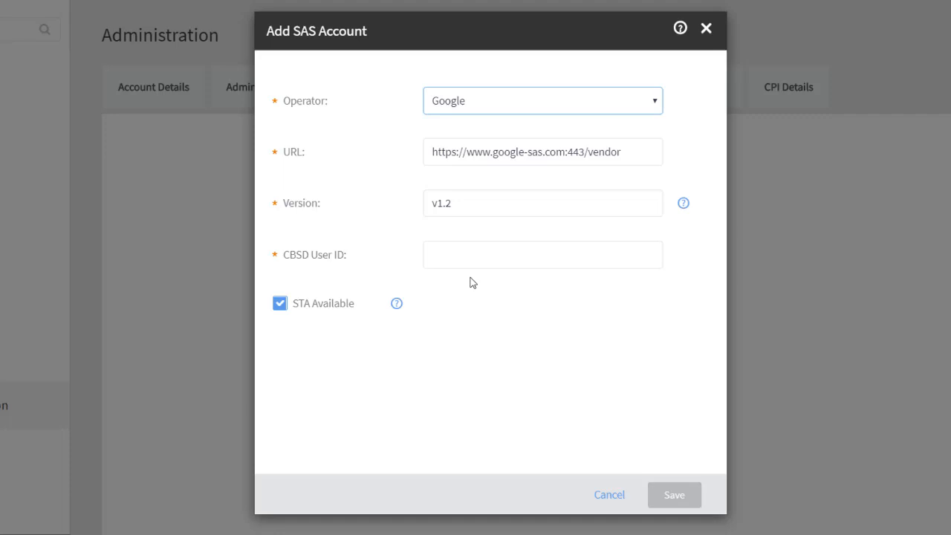
{"action": "mouse_move", "coordinate": [396, 263]}
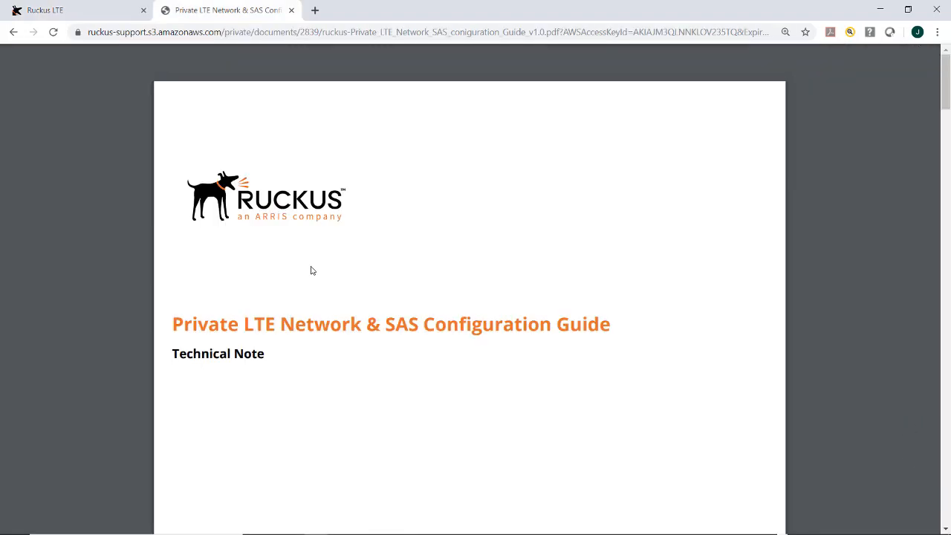
{"action": "mouse_move", "coordinate": [649, 252]}
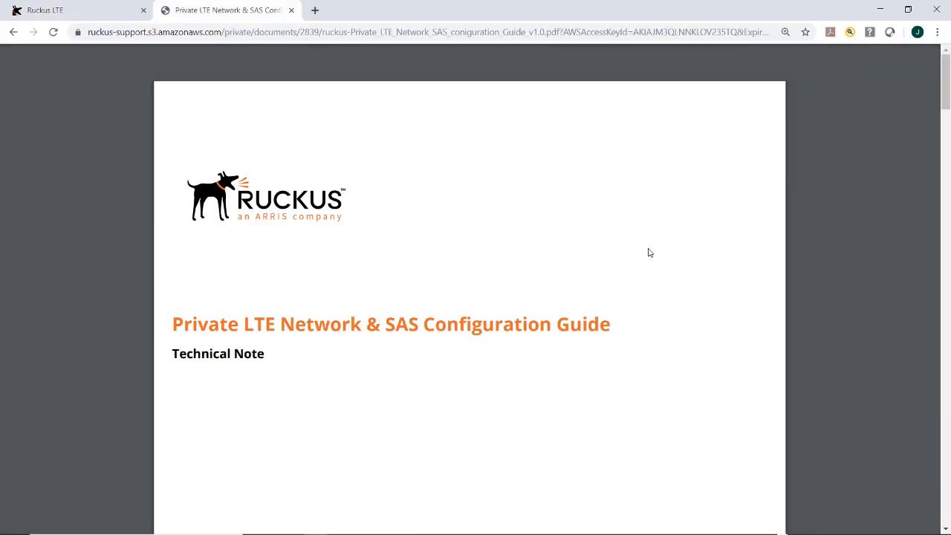
Scroll the SAS Configuration Guide PDF to Federated's URL and version table.
{"action": "scroll", "scroll_direction": "down", "scroll_amount": 3}
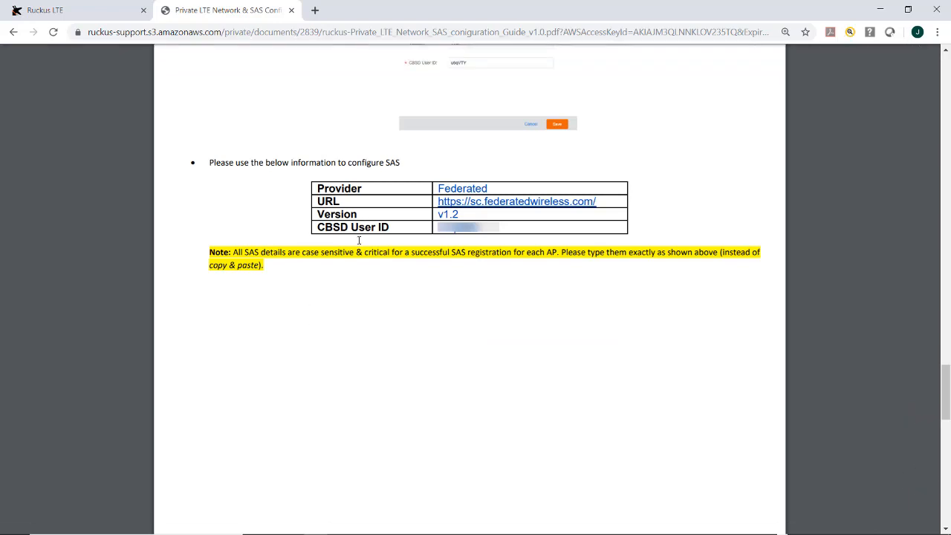
{"action": "mouse_move", "coordinate": [470, 244]}
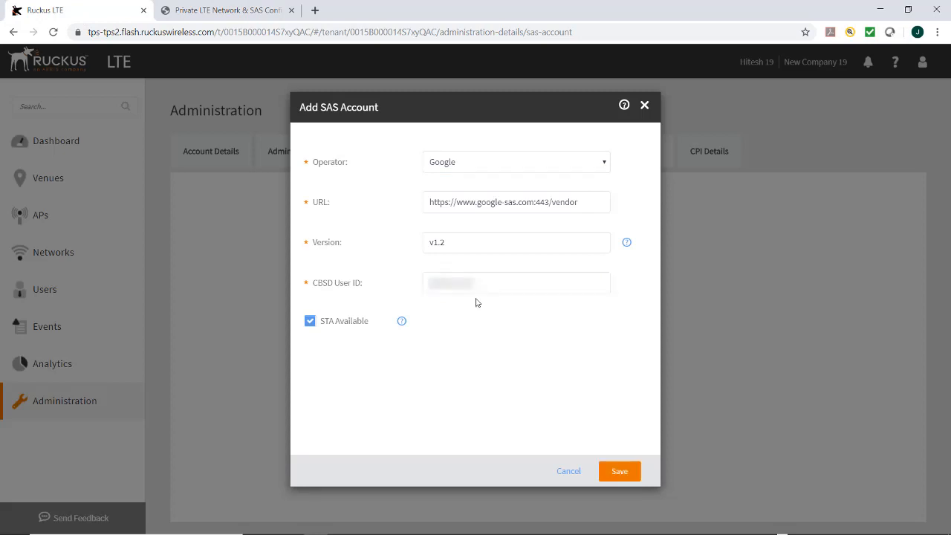
{"action": "mouse_move", "coordinate": [405, 363]}
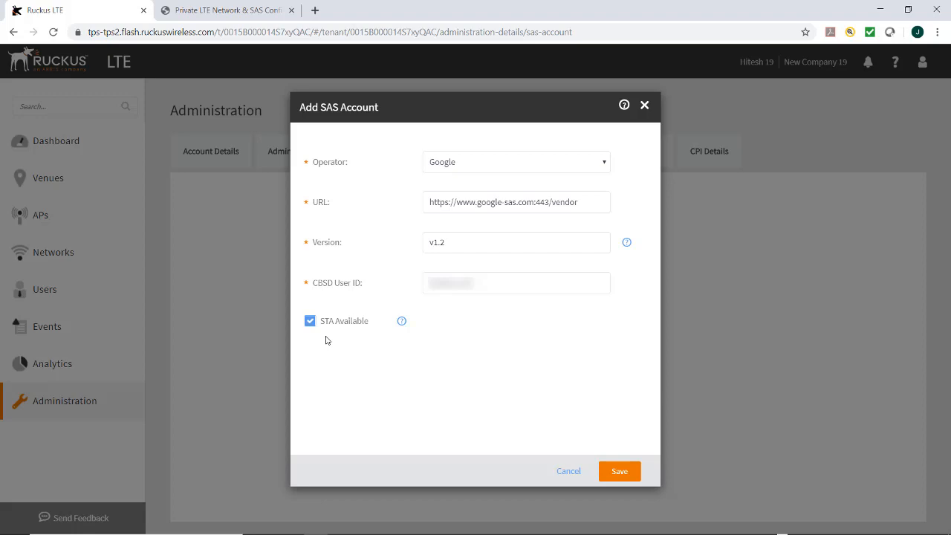
{"action": "mouse_move", "coordinate": [343, 349]}
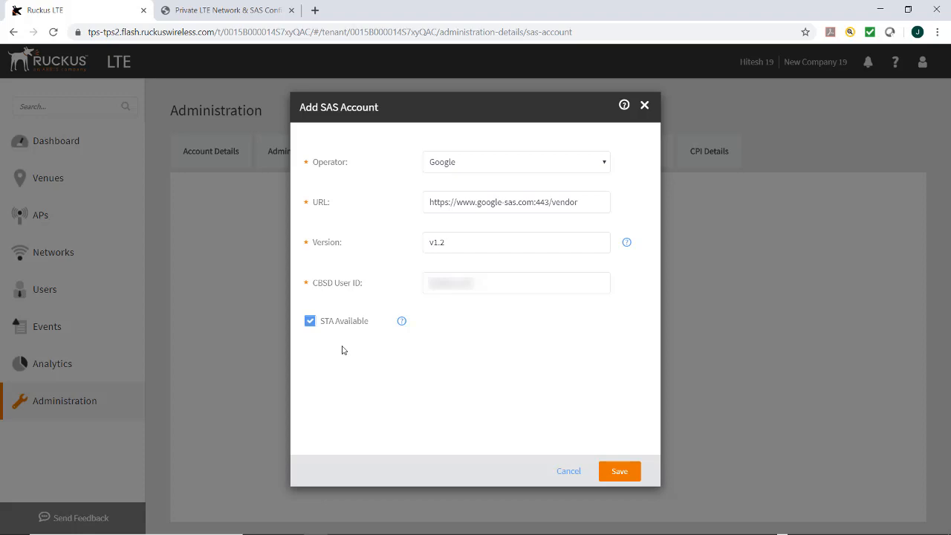
{"action": "mouse_move", "coordinate": [401, 320]}
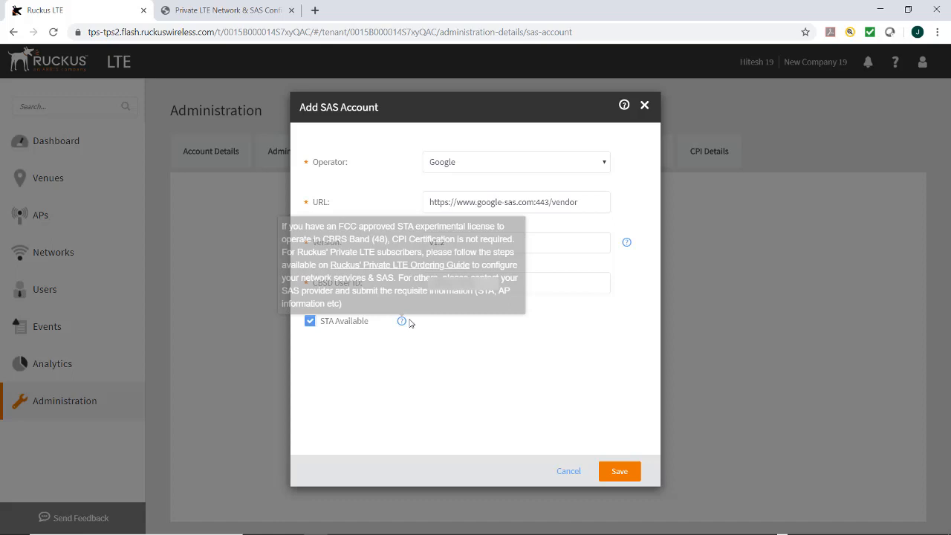
{"action": "mouse_move", "coordinate": [402, 321]}
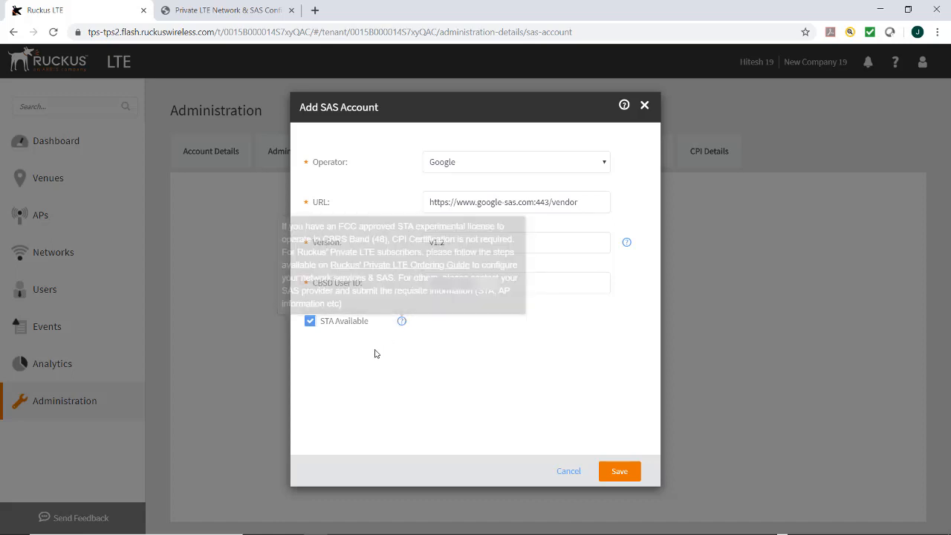
Untick STA Available, leaving Single-Step Registration as the registration mode.
{"action": "left_click", "coordinate": [310, 320]}
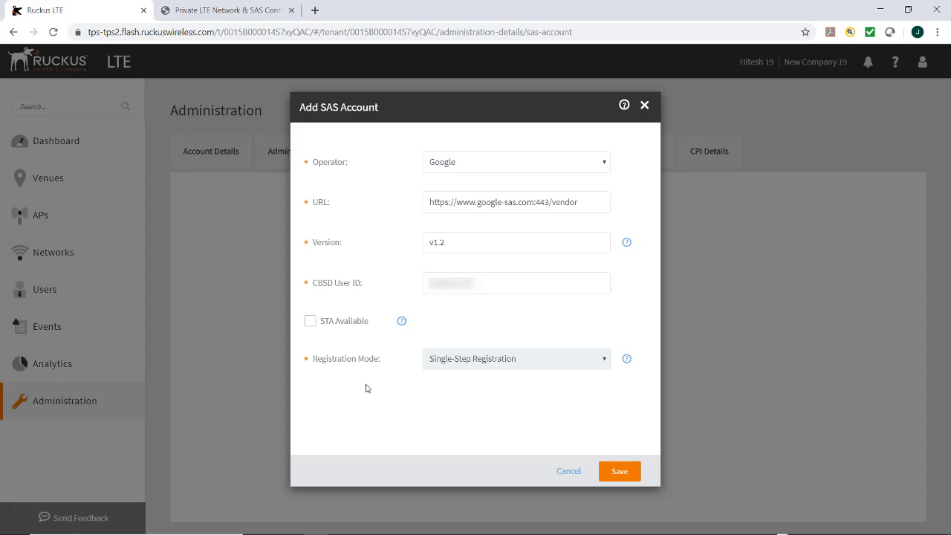
{"action": "mouse_move", "coordinate": [371, 384]}
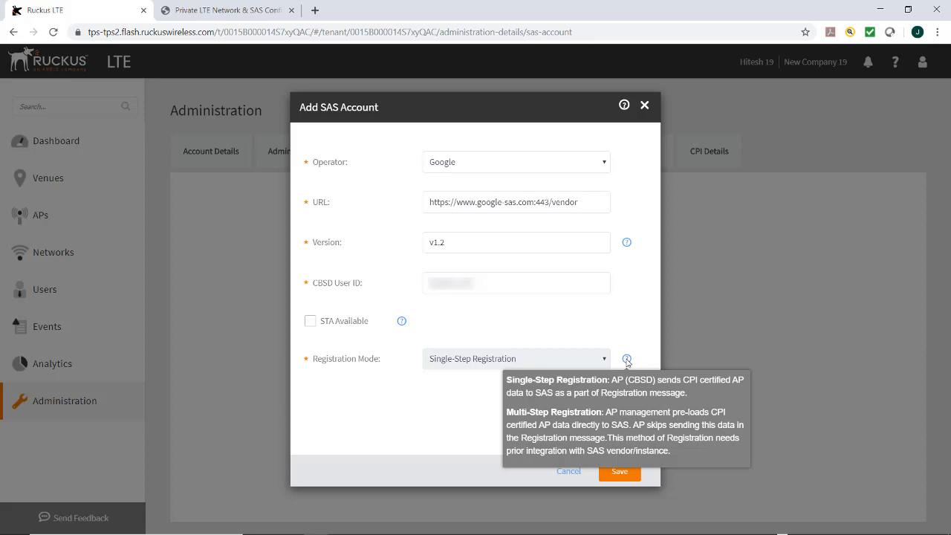
{"action": "mouse_move", "coordinate": [527, 392]}
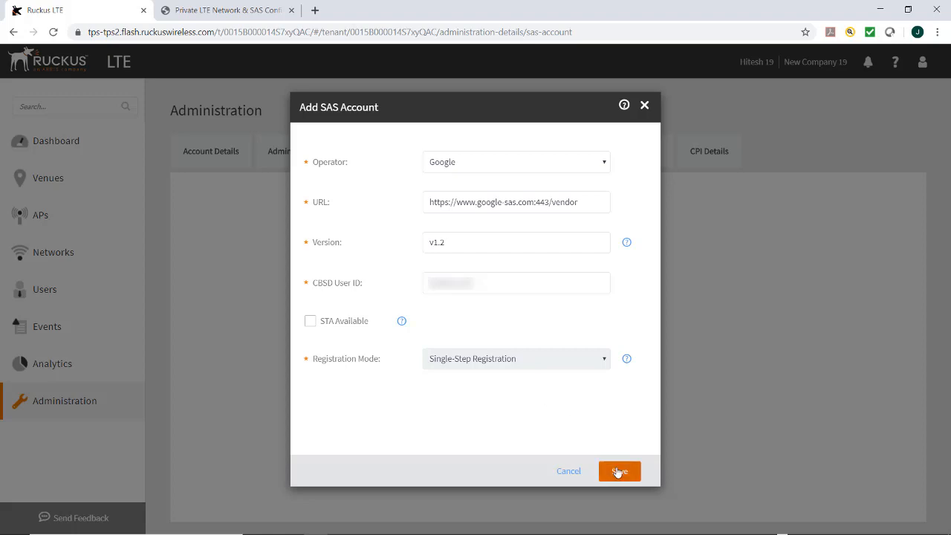
Save the Google SAS account and reopen it for editing.
{"action": "left_click", "coordinate": [619, 471]}
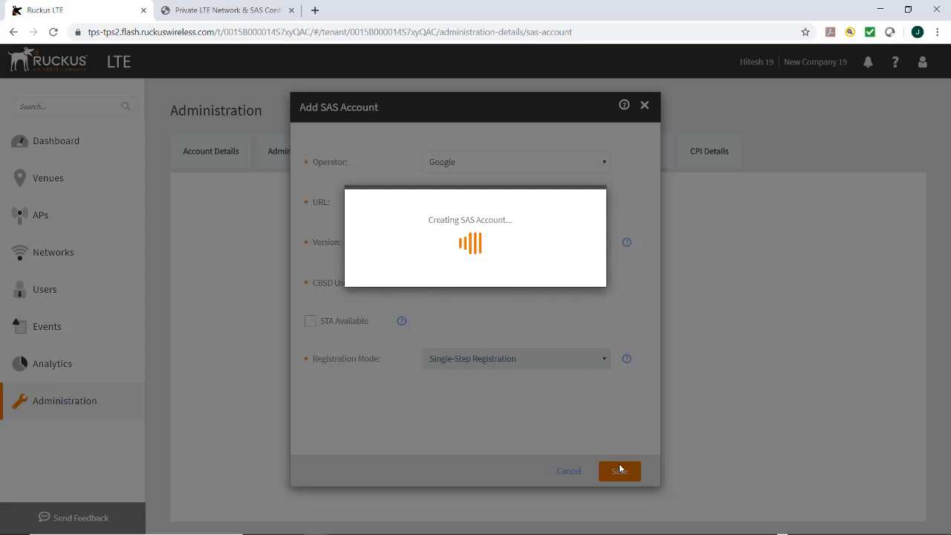
{"action": "left_click", "coordinate": [619, 470]}
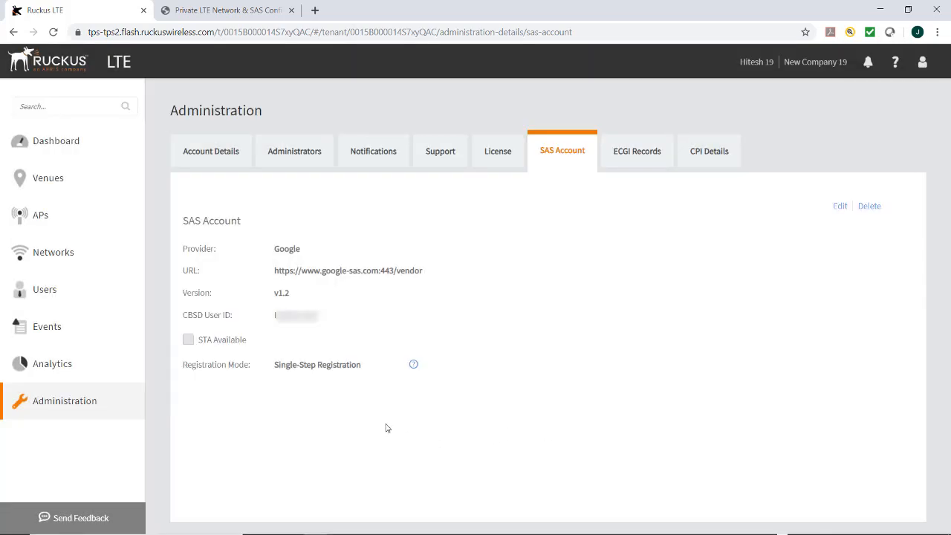
{"action": "left_click", "coordinate": [839, 206]}
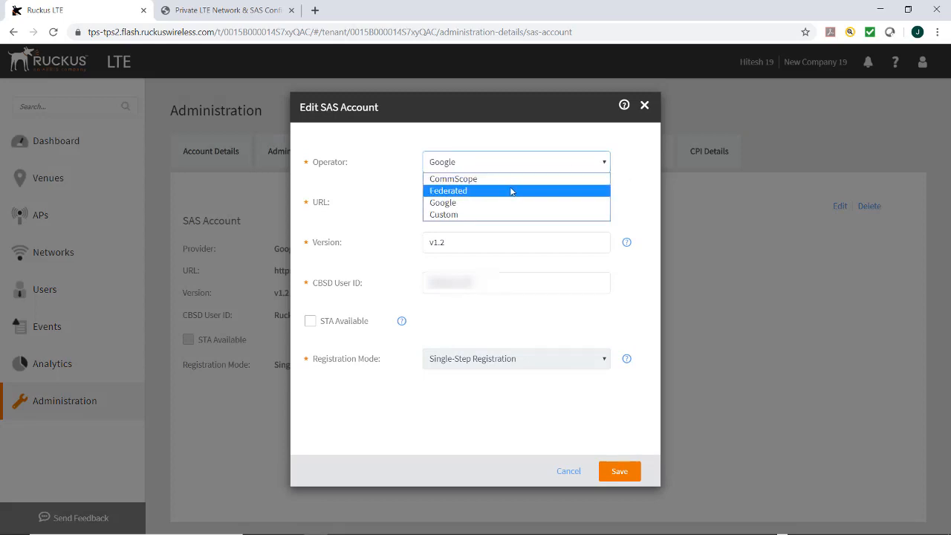
Select Federated, see the CPI recertification warning, then cancel the edit.
{"action": "left_click", "coordinate": [448, 191]}
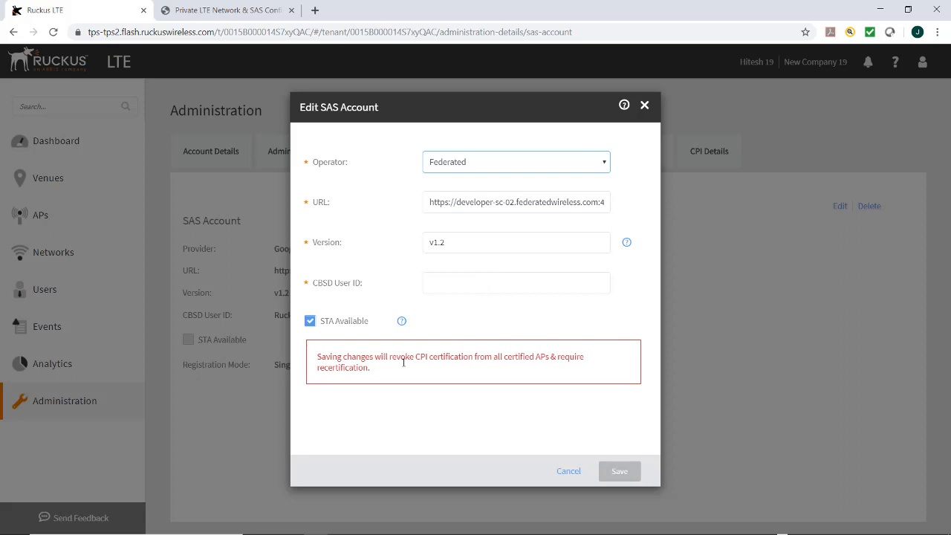
{"action": "mouse_move", "coordinate": [394, 377]}
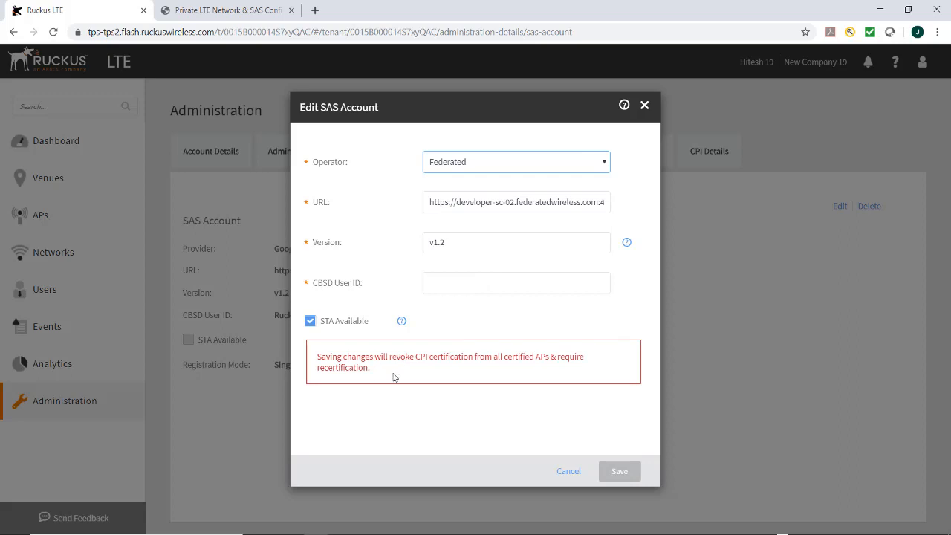
{"action": "mouse_move", "coordinate": [468, 376]}
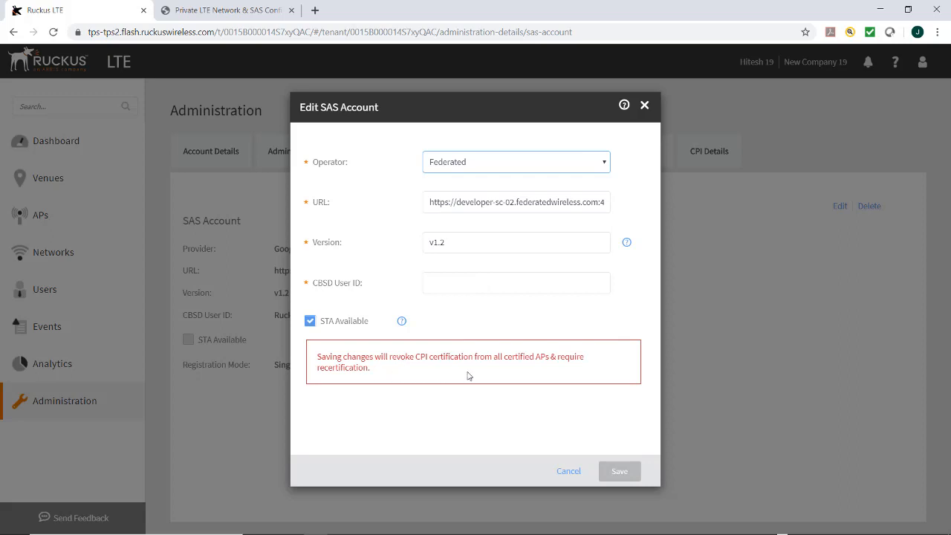
{"action": "mouse_move", "coordinate": [483, 384]}
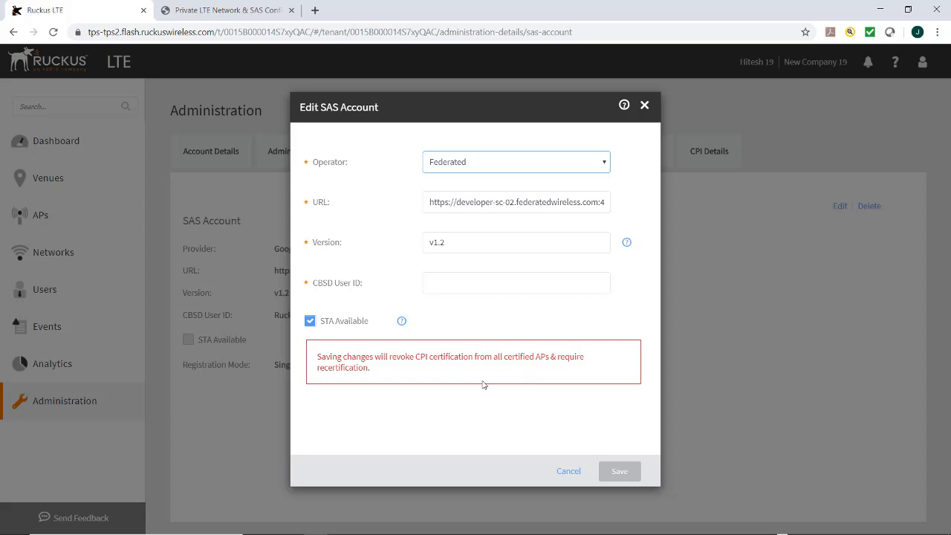
{"action": "left_click", "coordinate": [568, 470]}
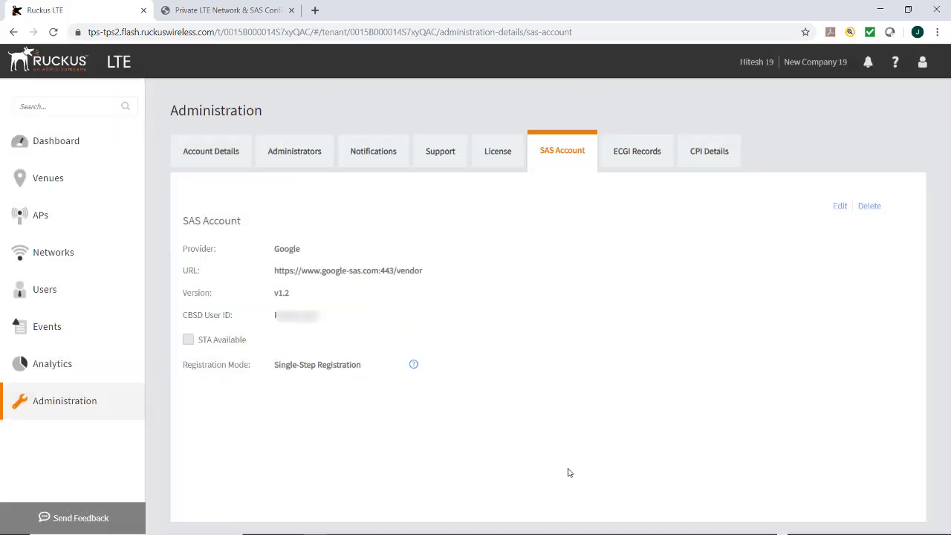
{"action": "mouse_move", "coordinate": [585, 458]}
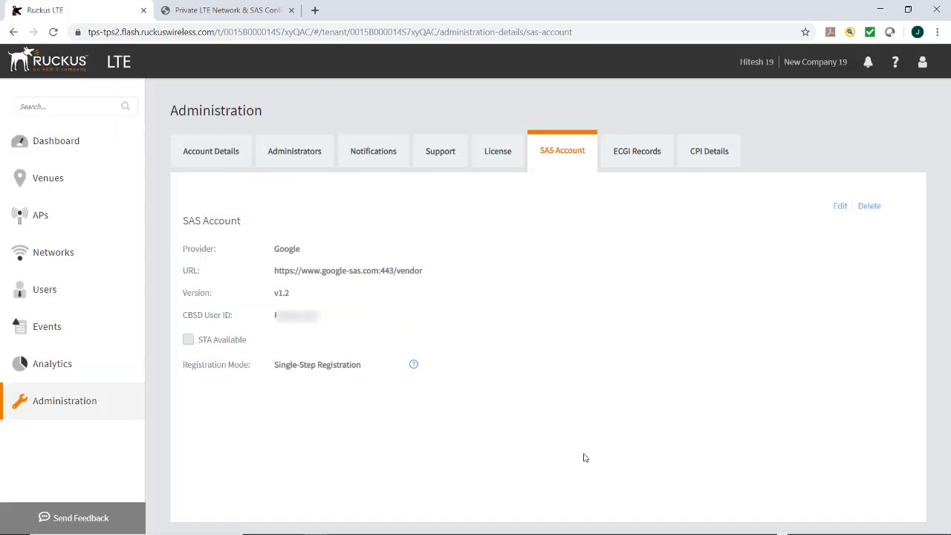